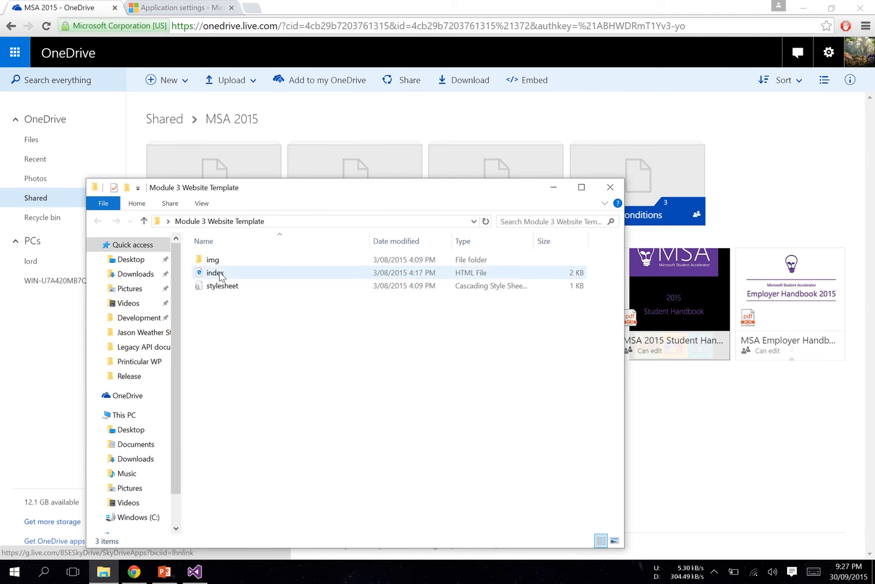
mouse_move(255, 275)
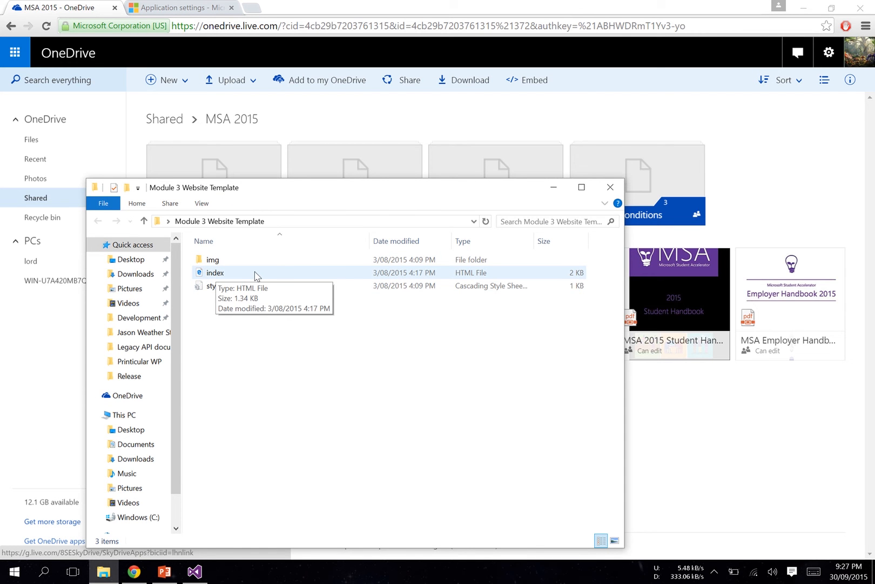
Look through the template's index.html and img folder in File Explorer, then return to Visual Studio.
left_click(220, 286)
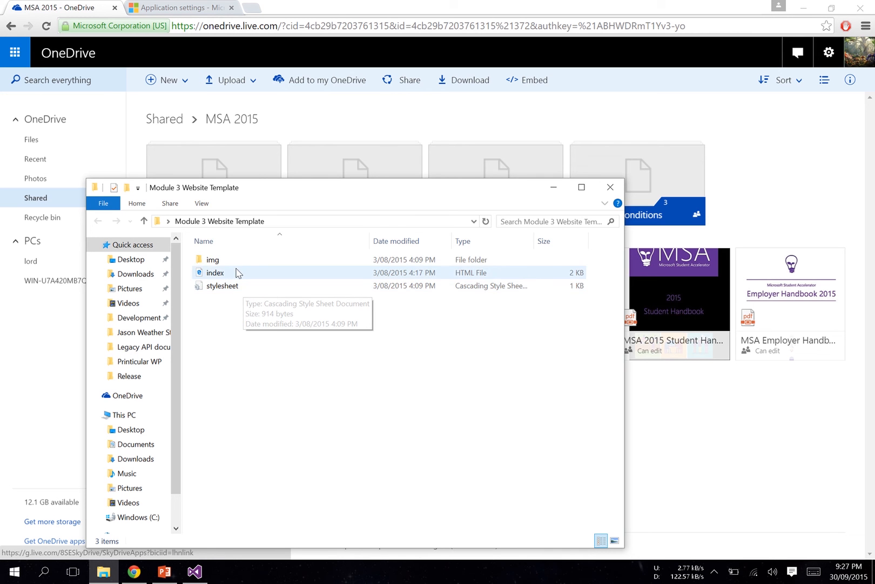
double_click(213, 259)
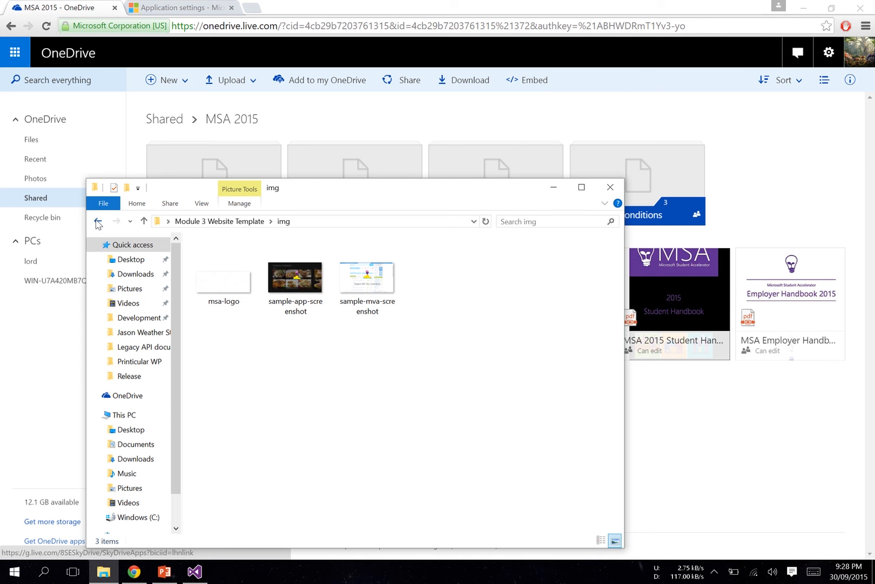
left_click(97, 221)
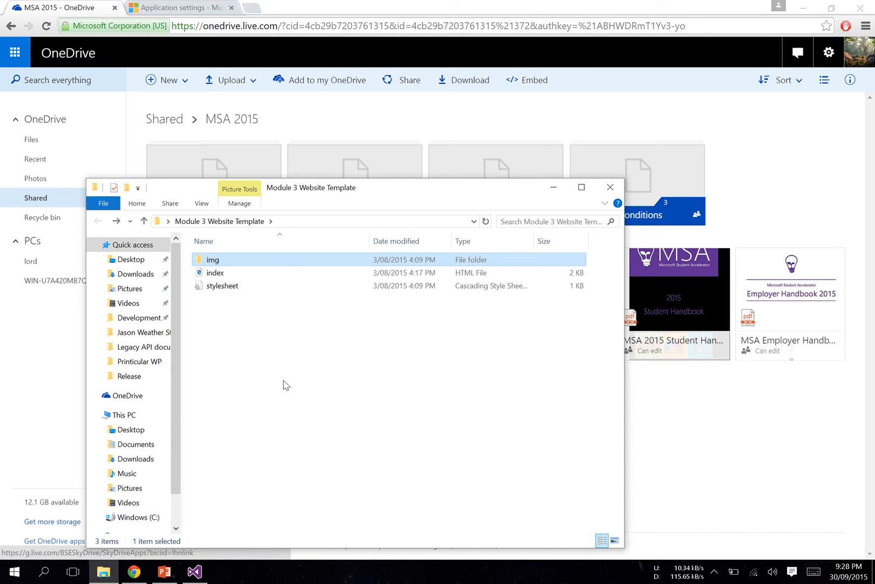
left_click(194, 570)
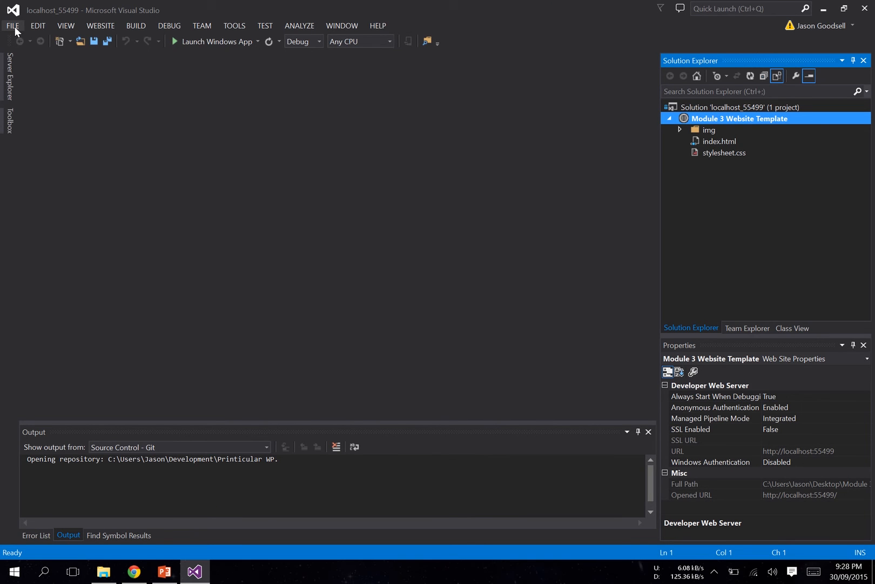
Open Desktop\Module 3 Website Template as a web site without saving the old solution.
left_click(12, 26)
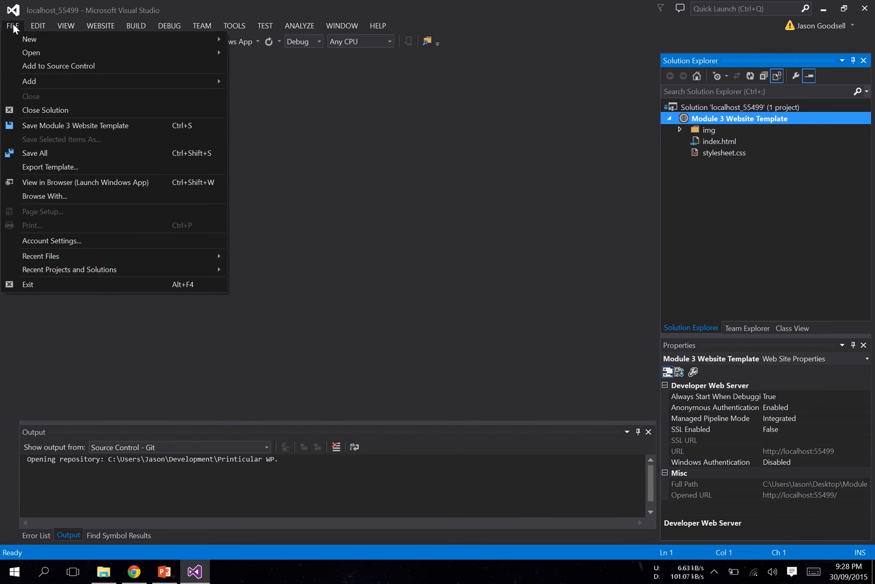
mouse_move(31, 52)
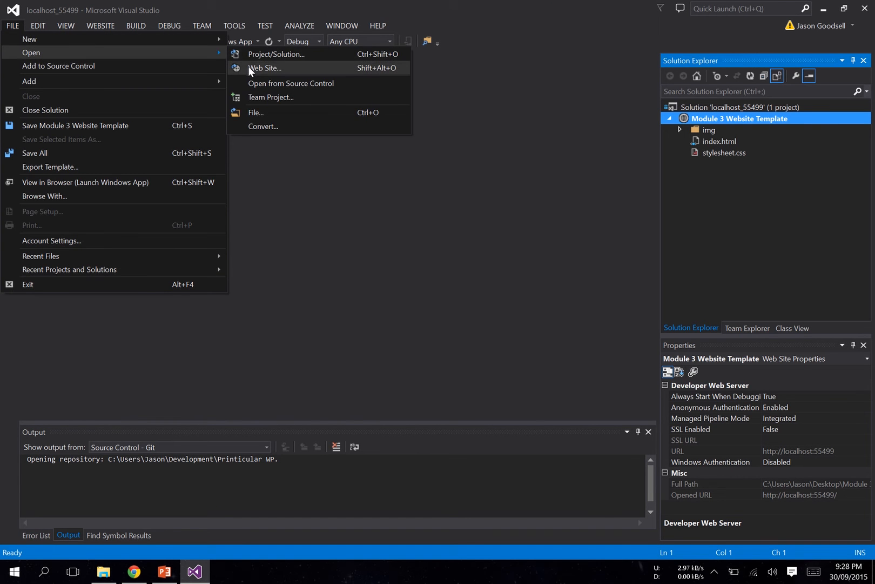
left_click(265, 67)
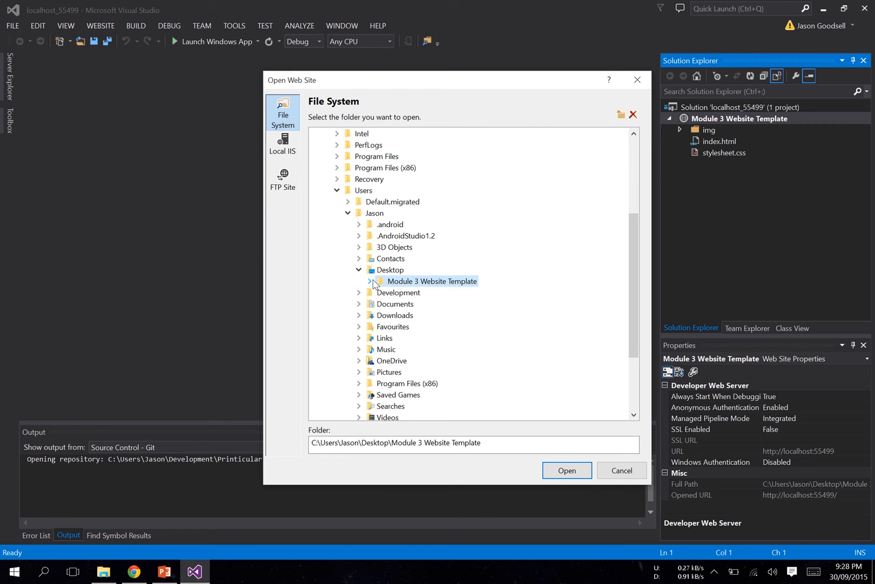
left_click(371, 281)
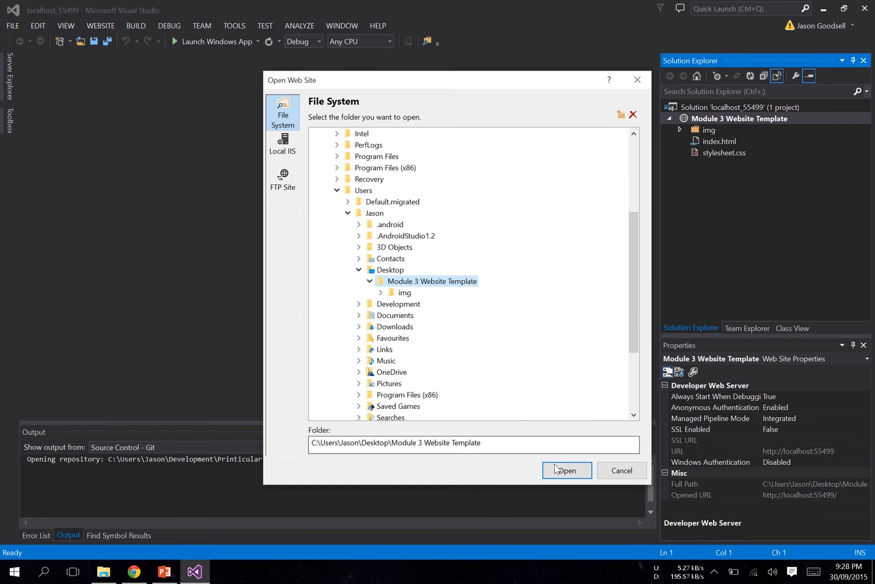
left_click(566, 469)
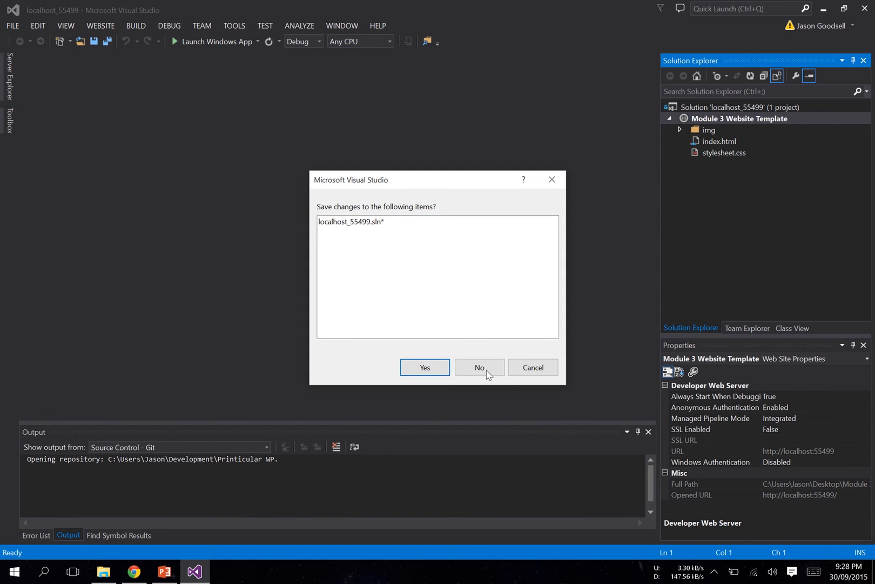
left_click(479, 367)
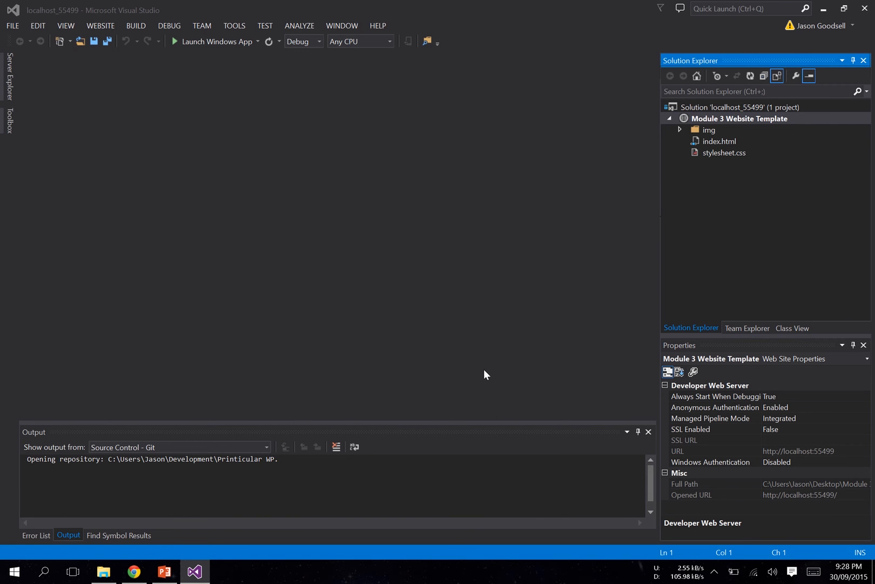
Open index.html from the website project in Solution Explorer.
left_click(739, 118)
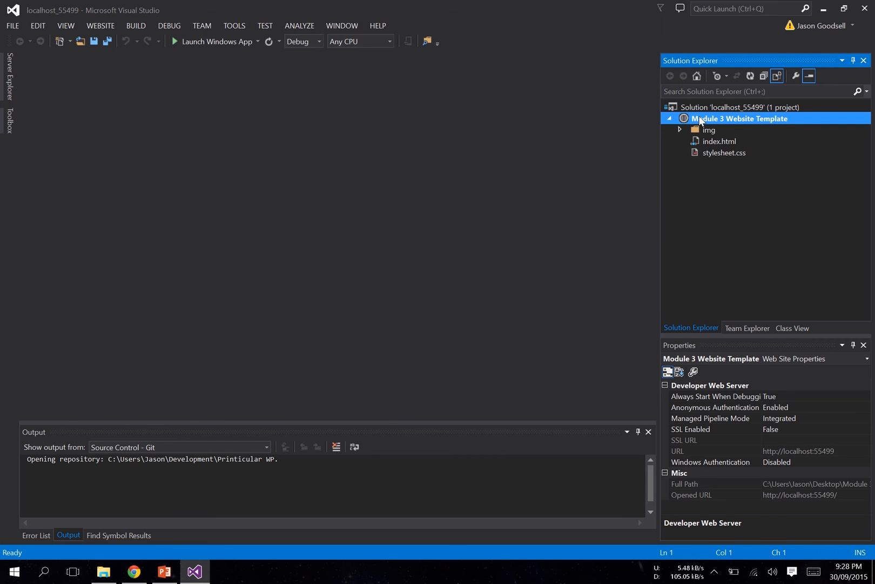
mouse_move(712, 170)
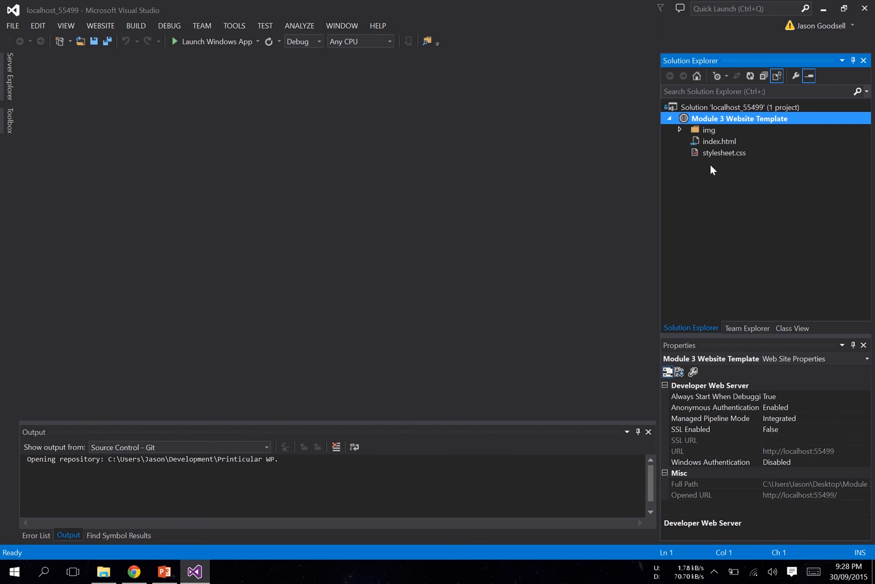
mouse_move(722, 146)
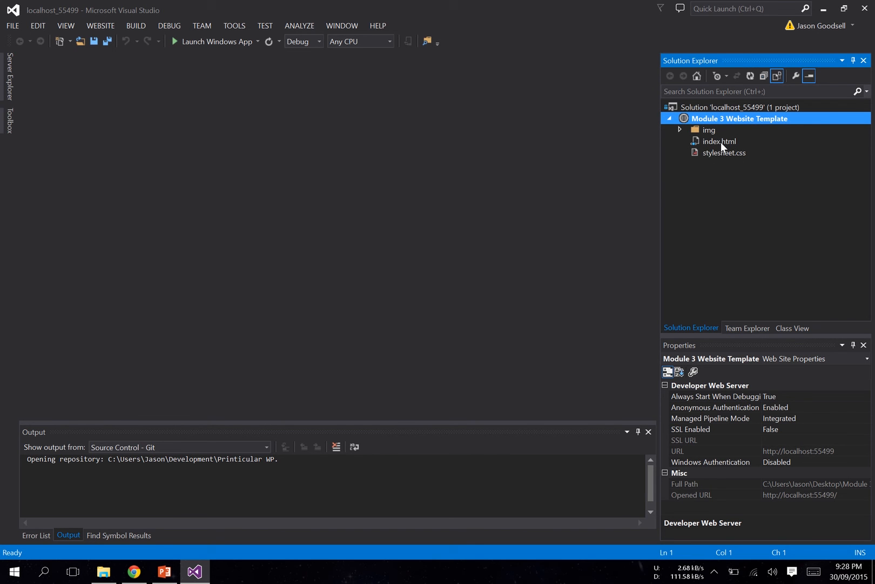
double_click(719, 141)
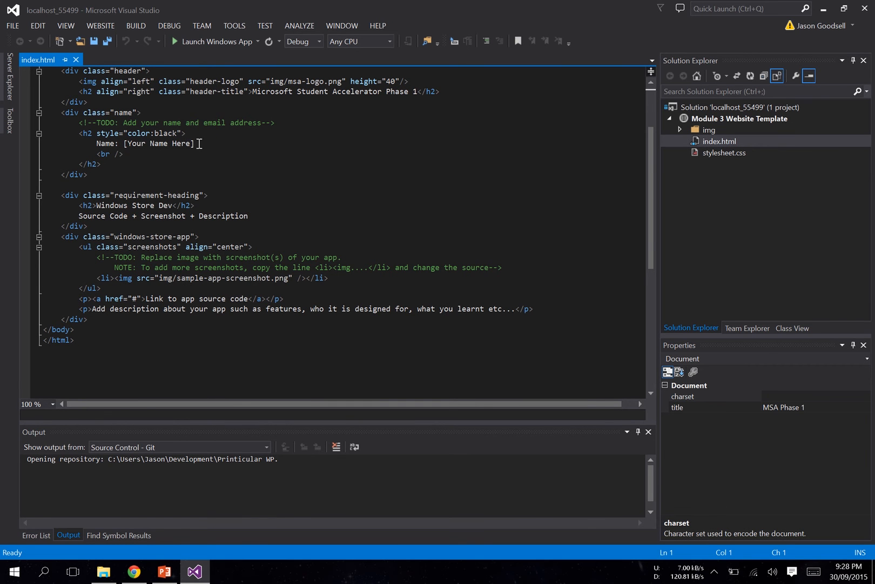
Replace the [Your Name Here] placeholder with 'Jason'.
double_click(155, 144)
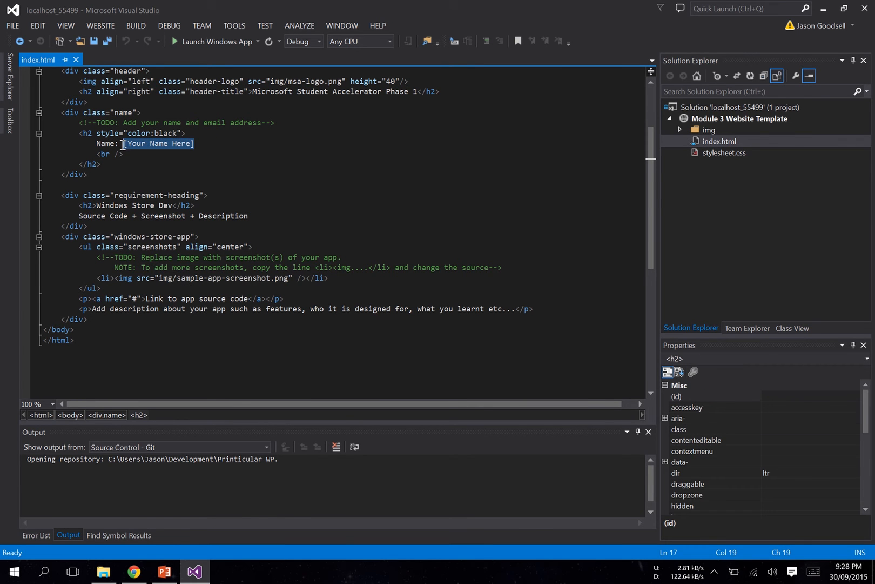
type("Jason Goodsell")
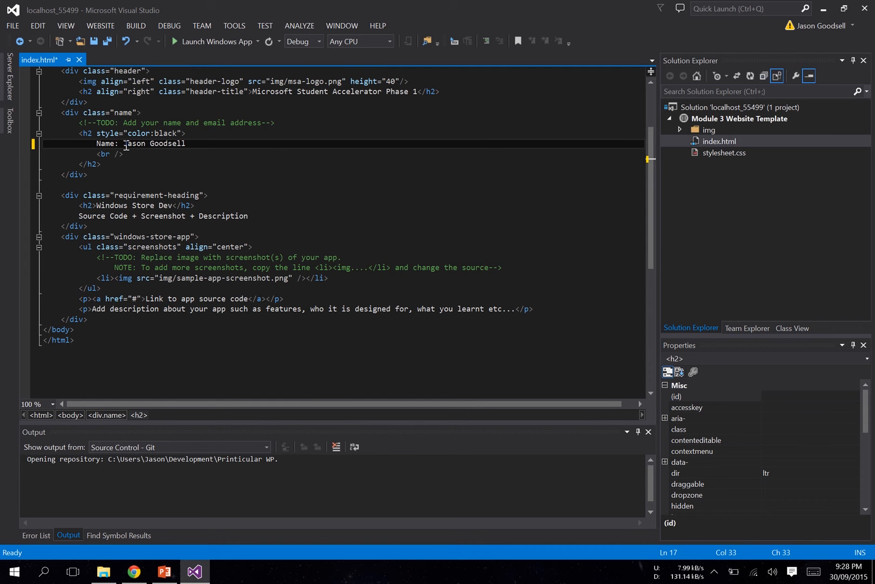
mouse_move(169, 278)
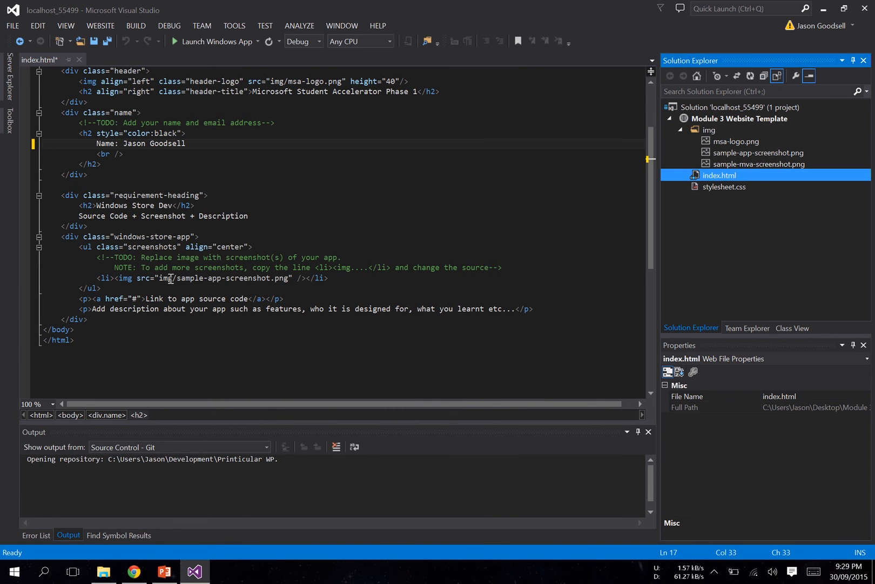
Review the img src path and source-code link, then switch to the browser.
double_click(229, 279)
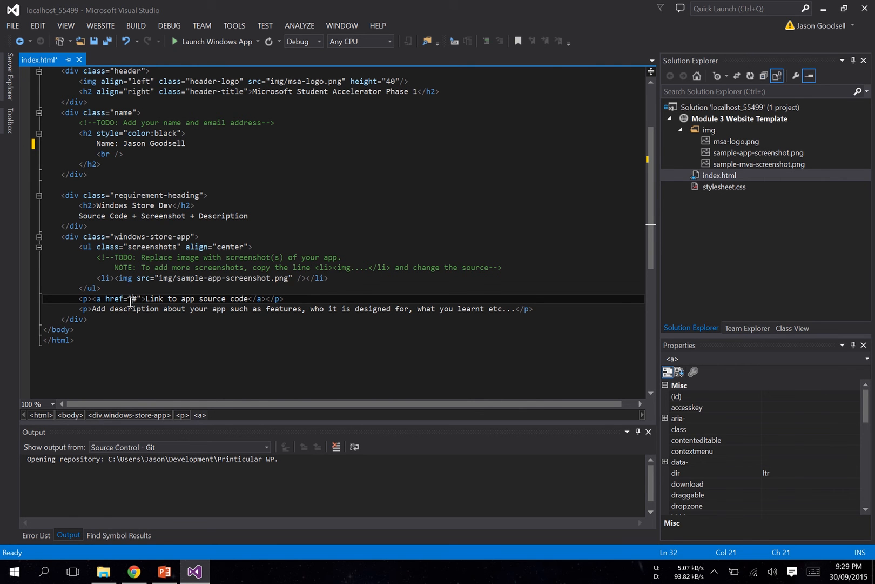
mouse_move(122, 311)
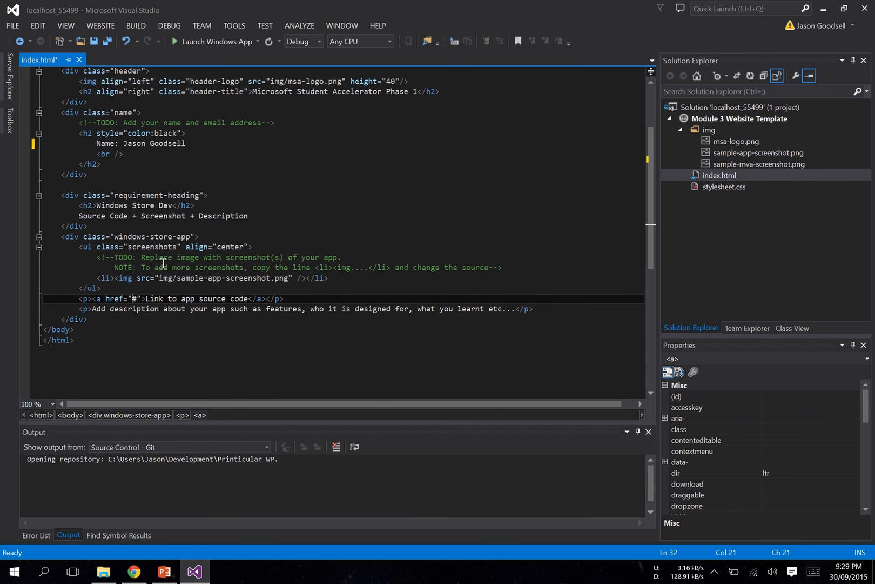
mouse_move(179, 314)
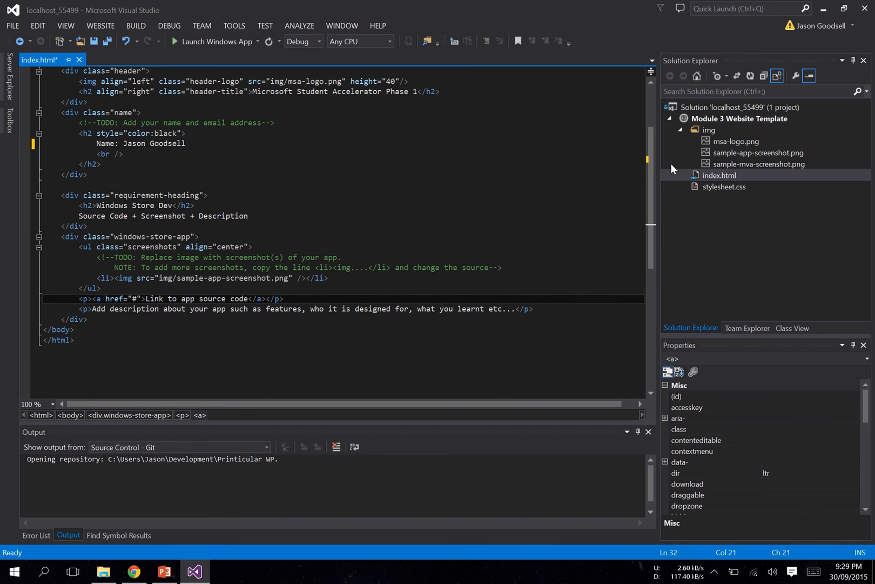
left_click(719, 141)
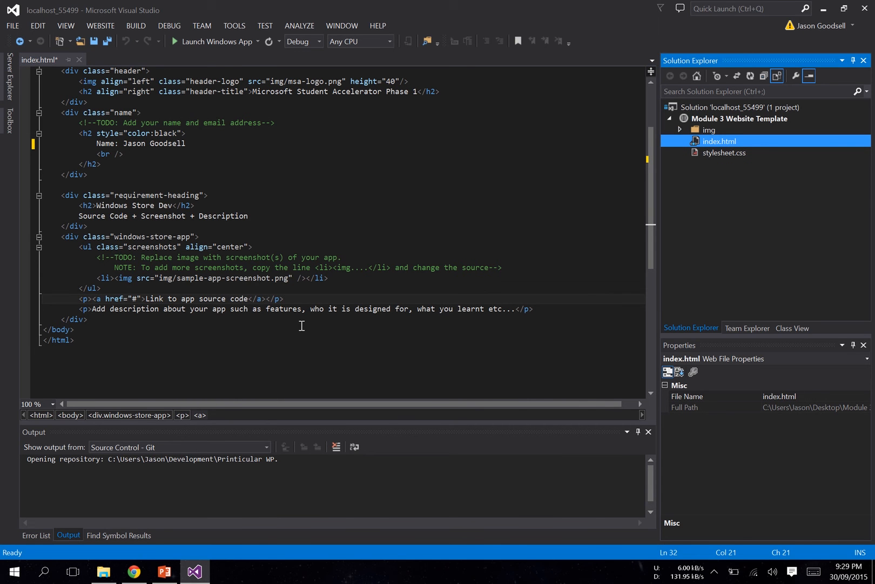
mouse_move(266, 422)
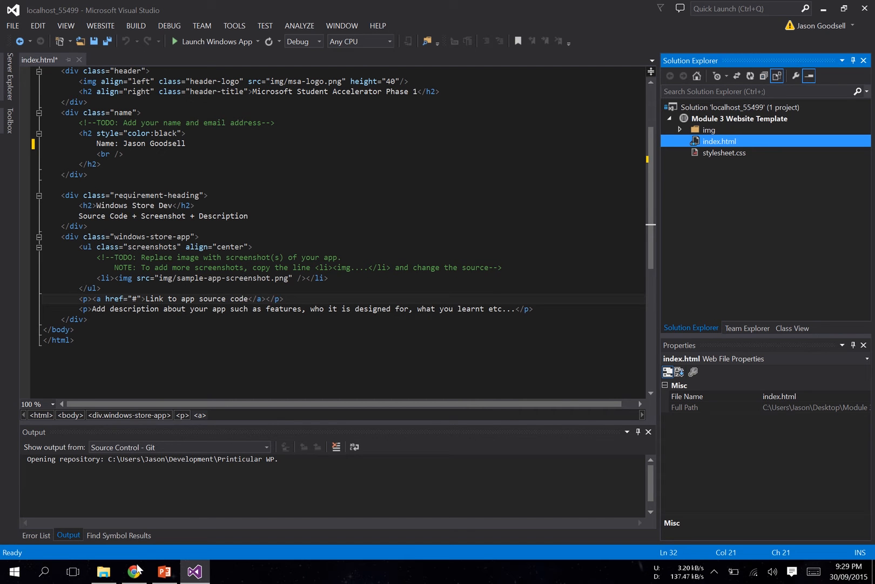
left_click(134, 571)
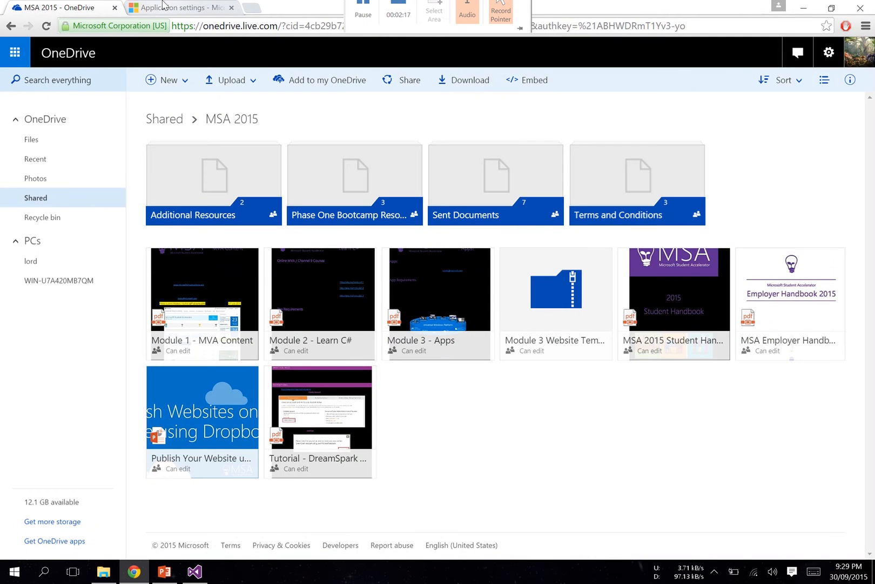
View the web app's Default documents in the Azure portal, then return to Visual Studio.
left_click(180, 7)
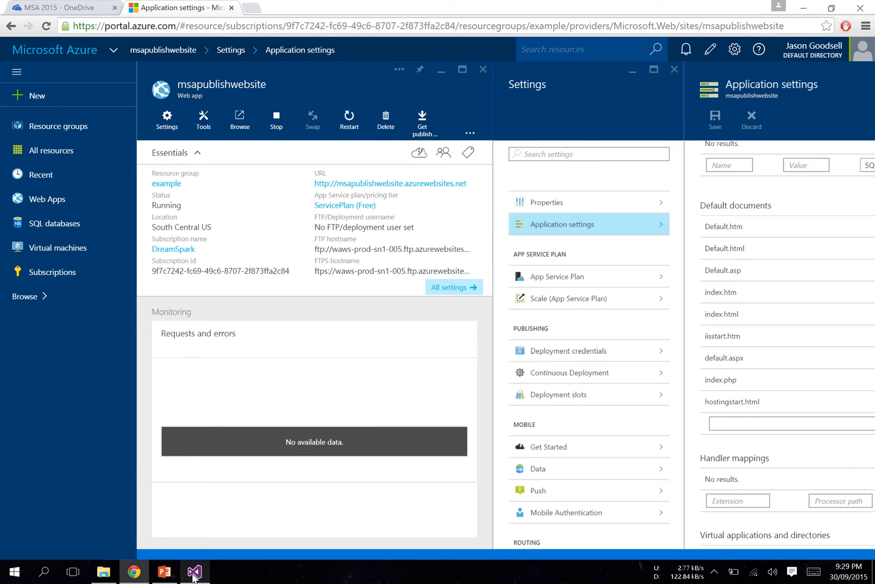
left_click(195, 571)
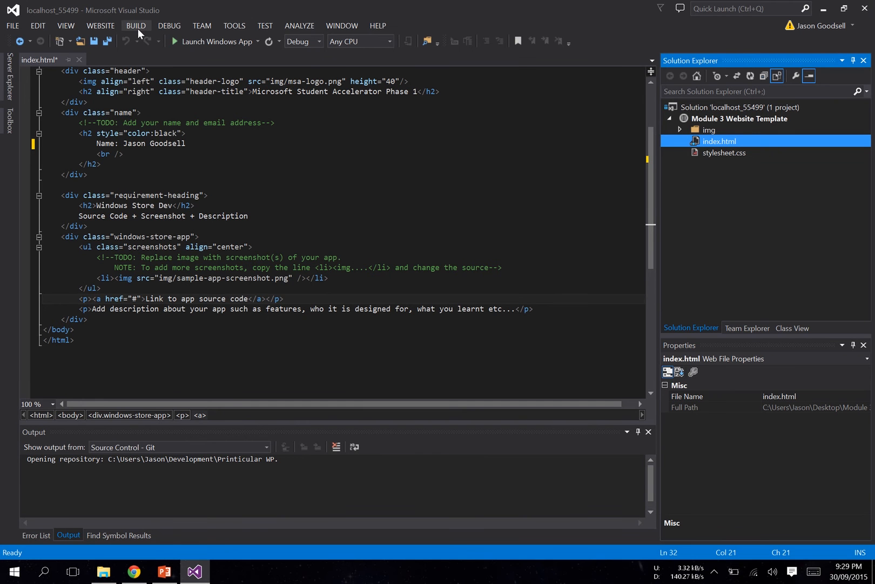
left_click(136, 26)
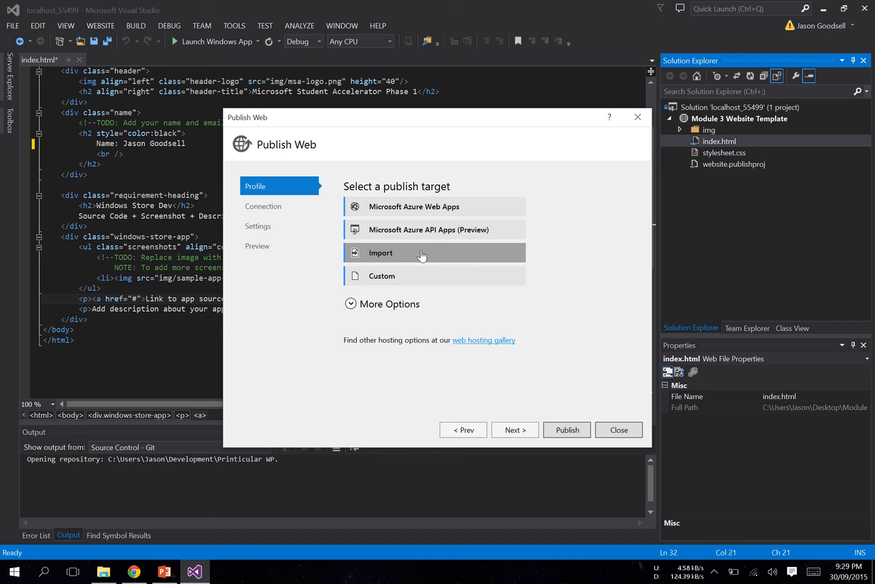
Import the msapublishwebsite.PublishSettings profile and publish the site to Azure.
left_click(379, 252)
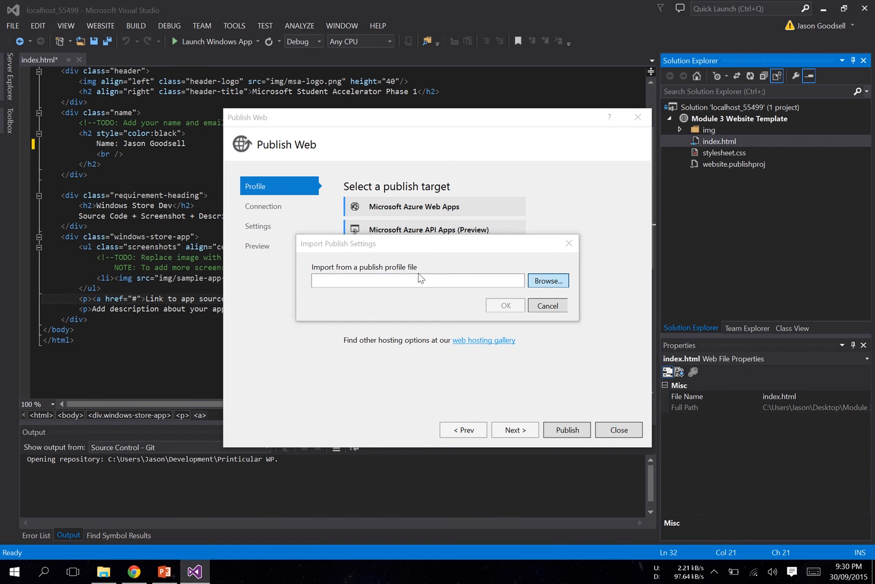
left_click(547, 280)
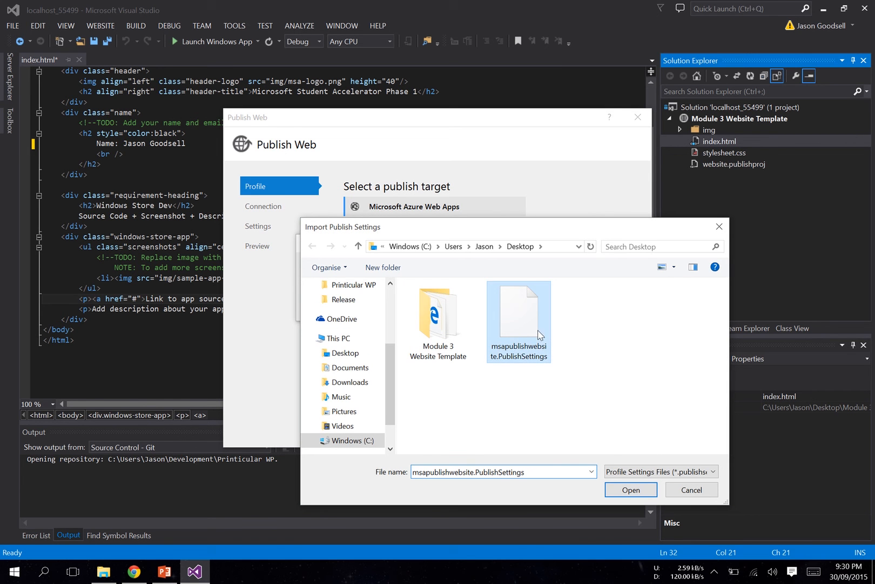
left_click(630, 489)
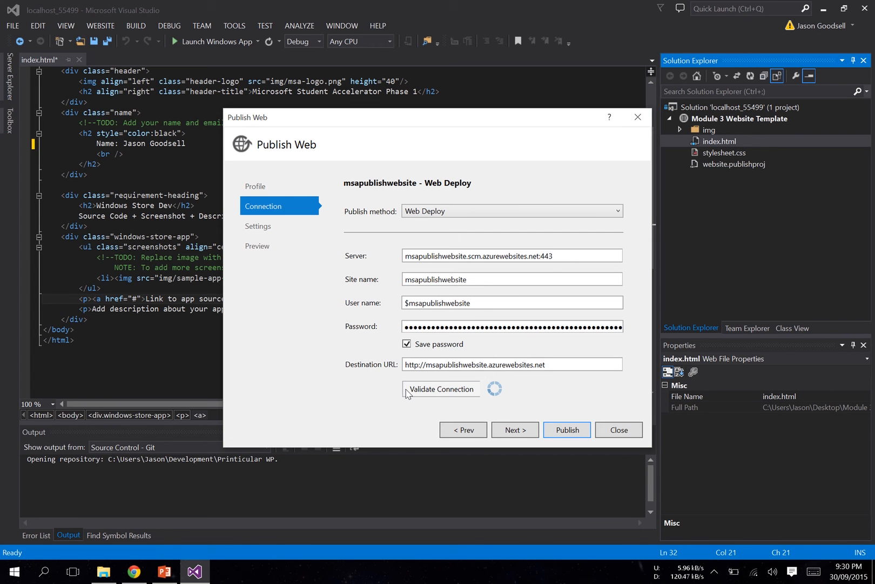
mouse_move(528, 406)
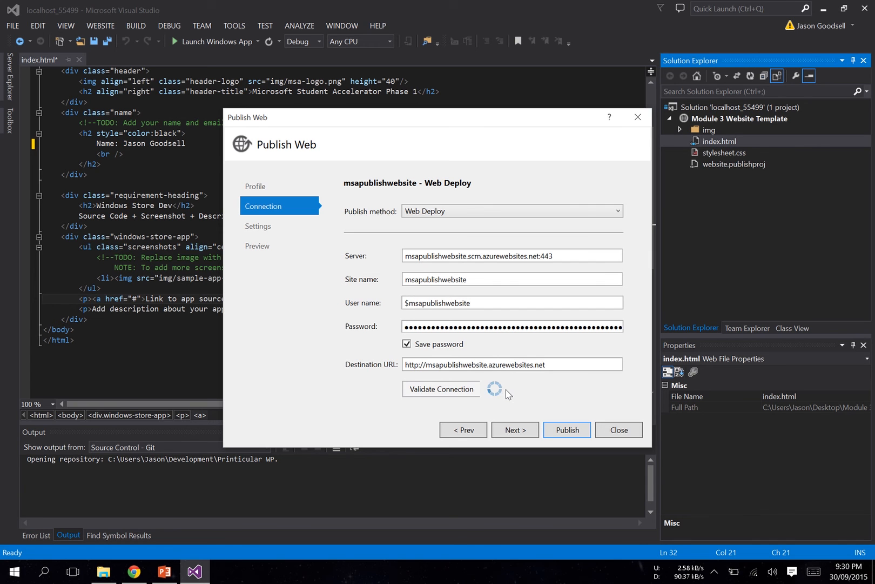
mouse_move(585, 407)
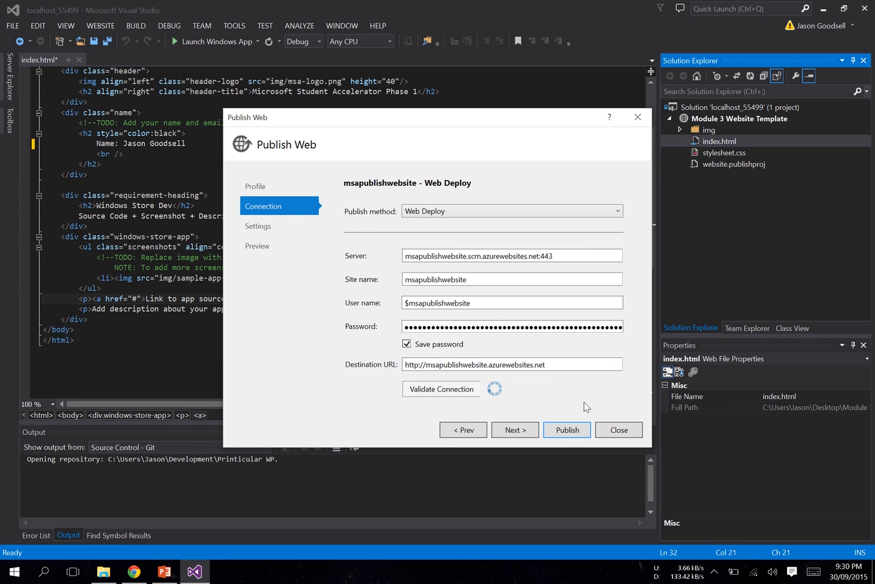
left_click(441, 389)
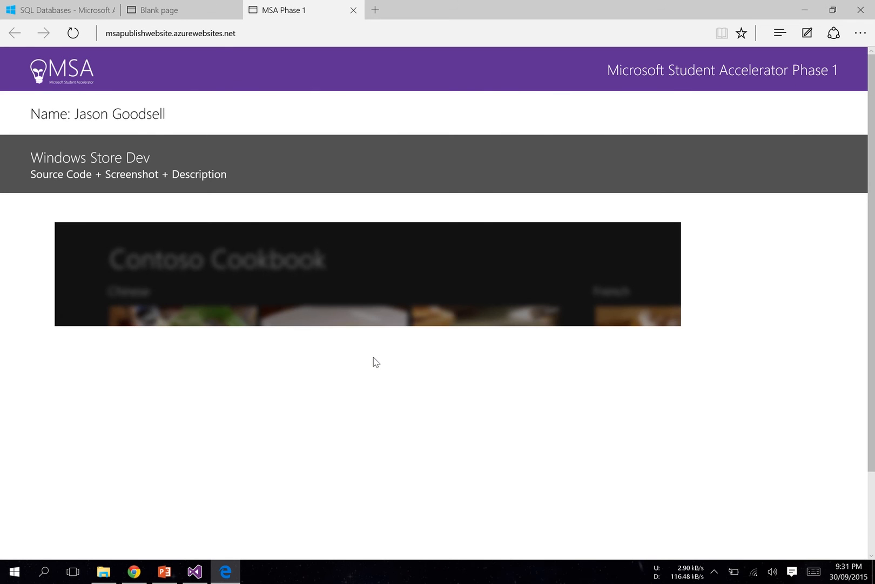
Scroll the live page in Edge down to the source code link, then return to Visual Studio.
scroll("down", 3)
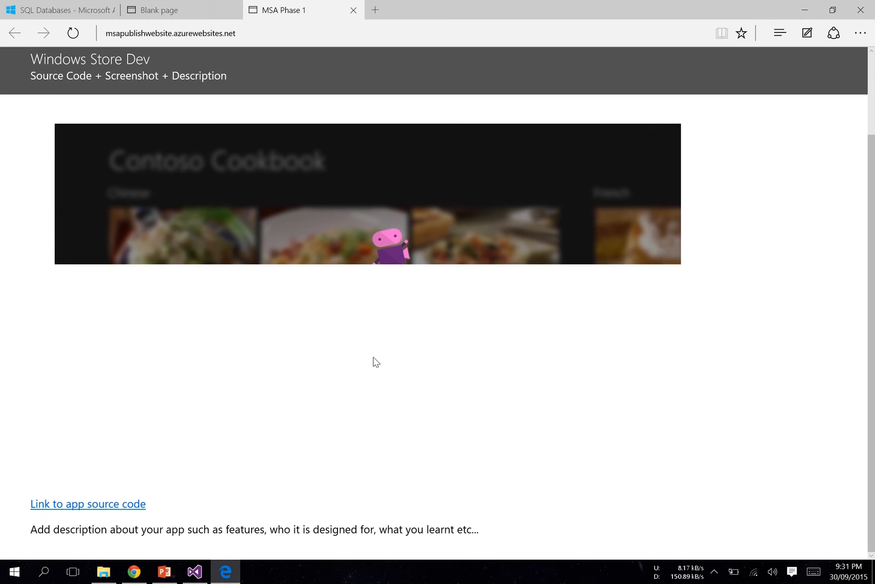
left_click(195, 571)
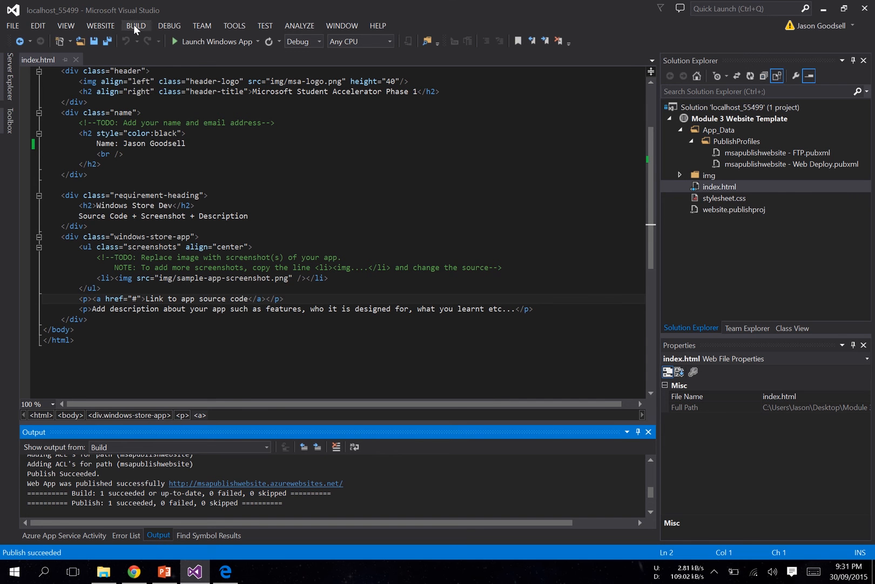
Reopen and close the Publish Web dialog, then open the live site in the browser.
left_click(135, 26)
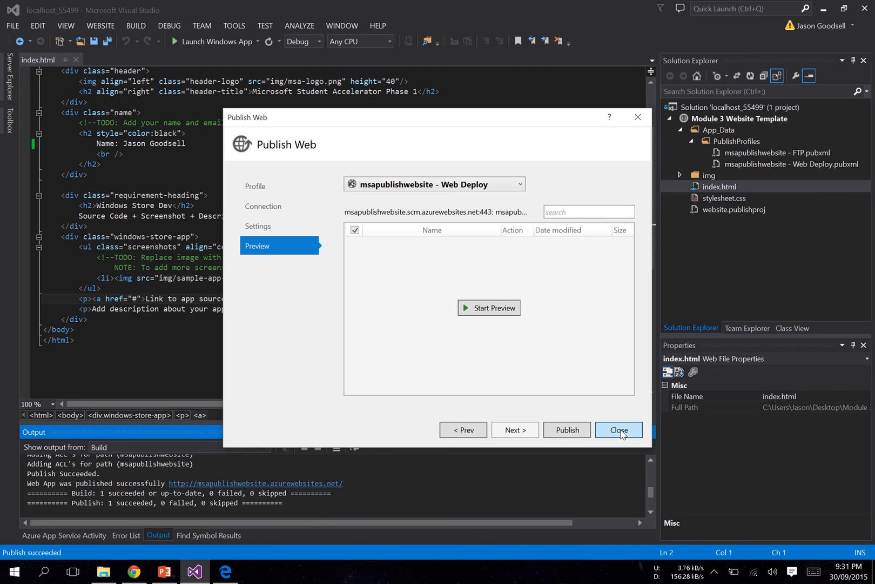
left_click(618, 430)
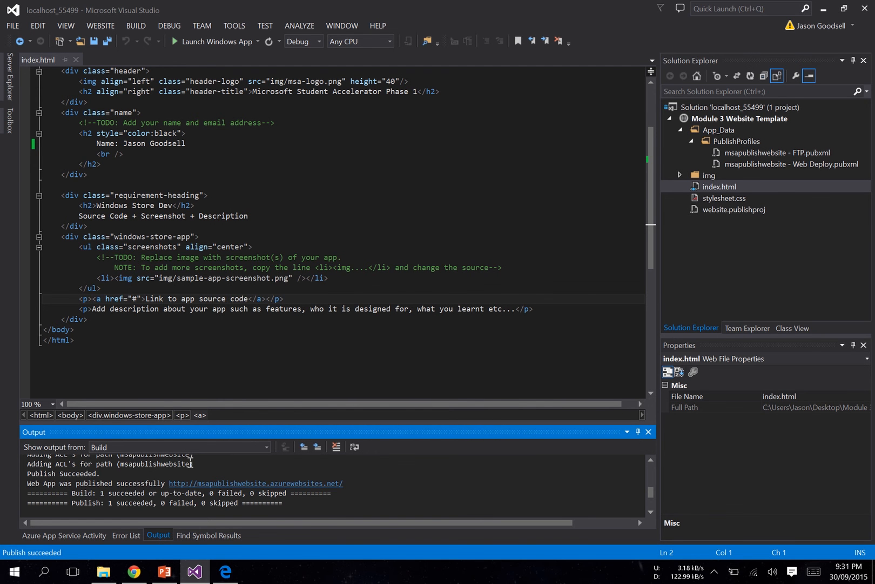
left_click(225, 570)
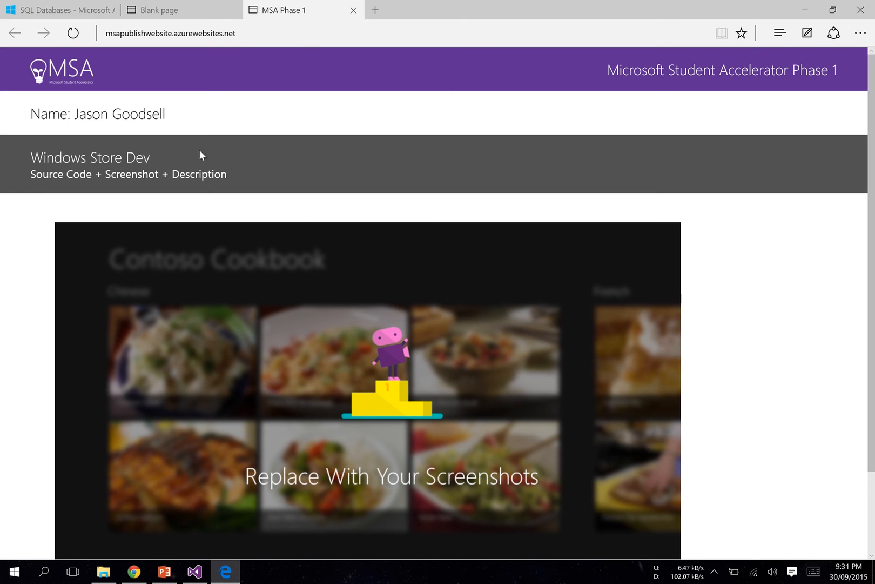
mouse_move(613, 198)
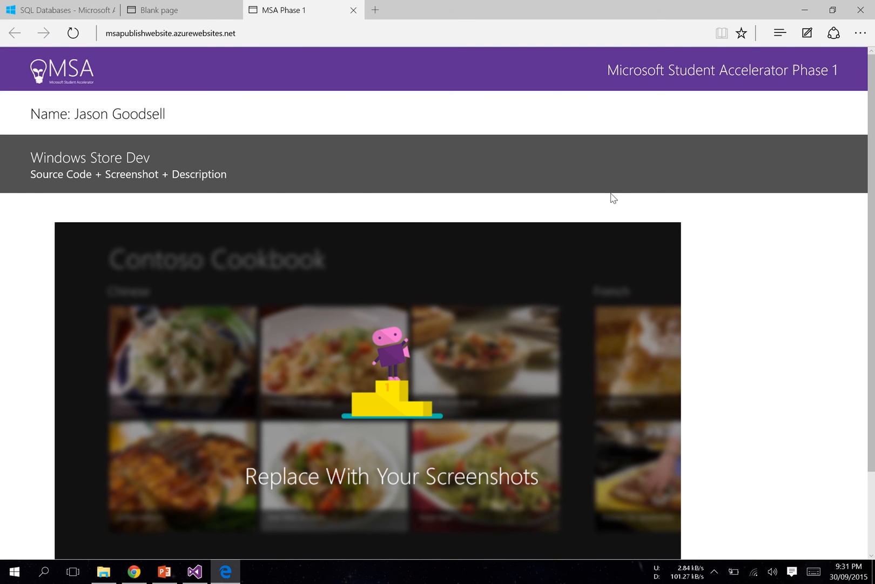
mouse_move(707, 162)
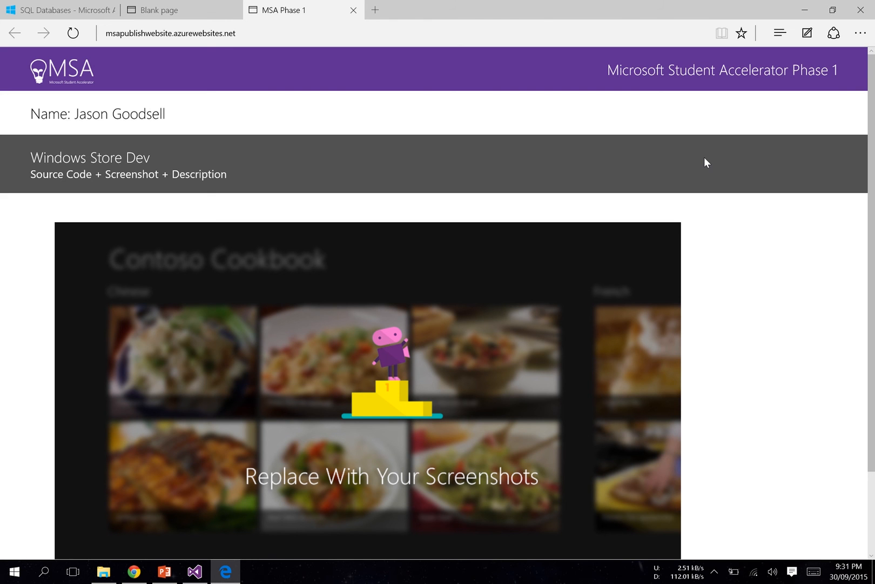
mouse_move(358, 115)
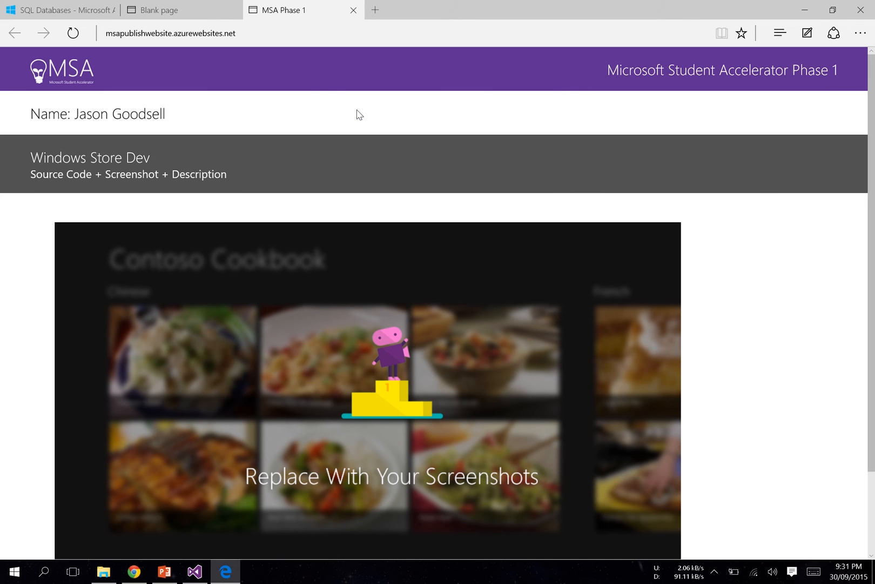
mouse_move(321, 117)
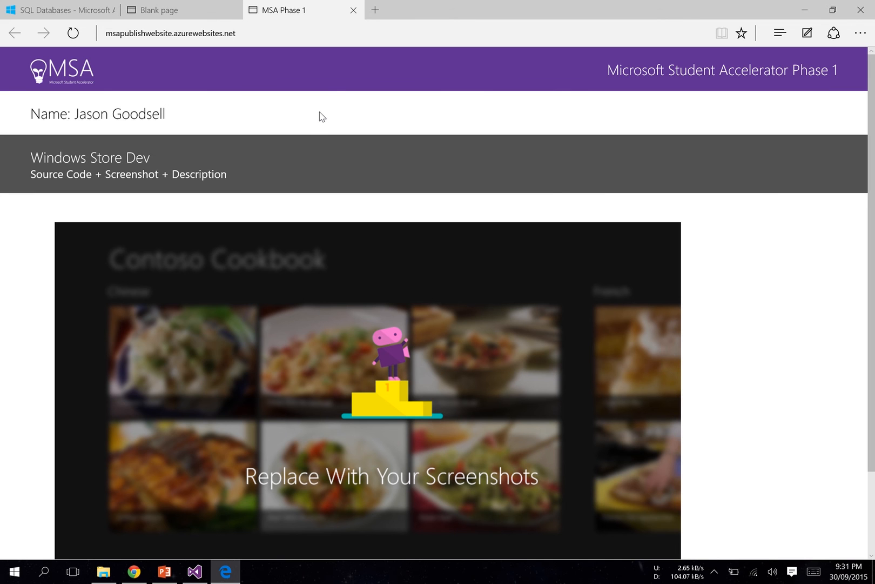
mouse_move(318, 166)
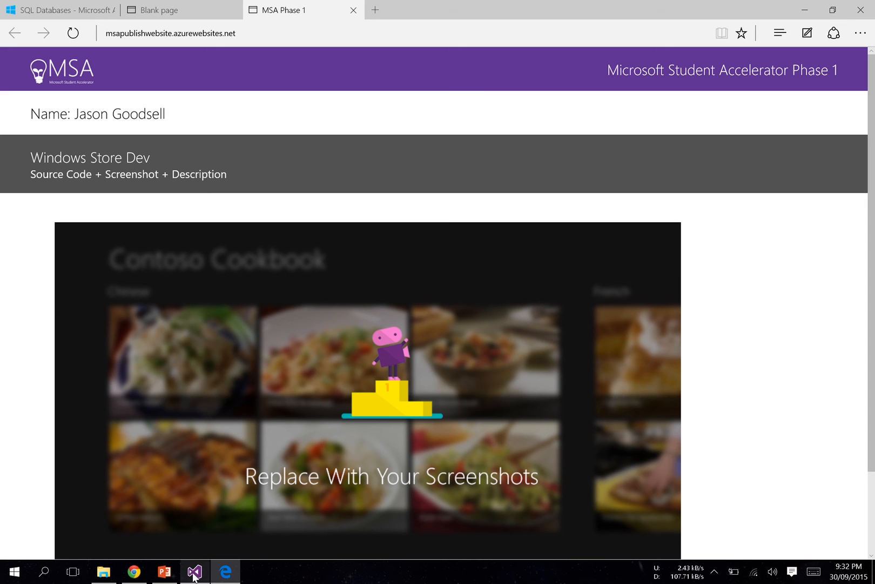
Review the live page's name and screenshot in Edge, then return to Visual Studio.
left_click(195, 571)
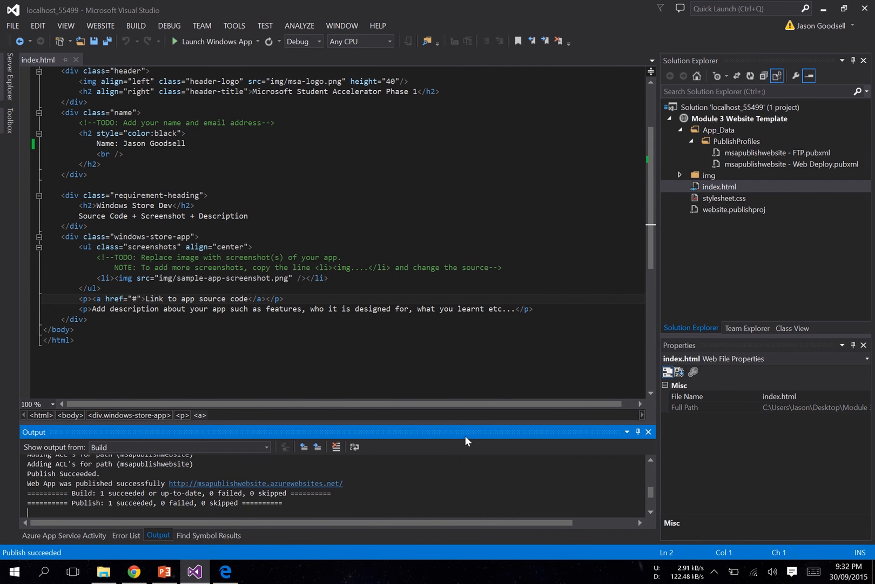
mouse_move(728, 187)
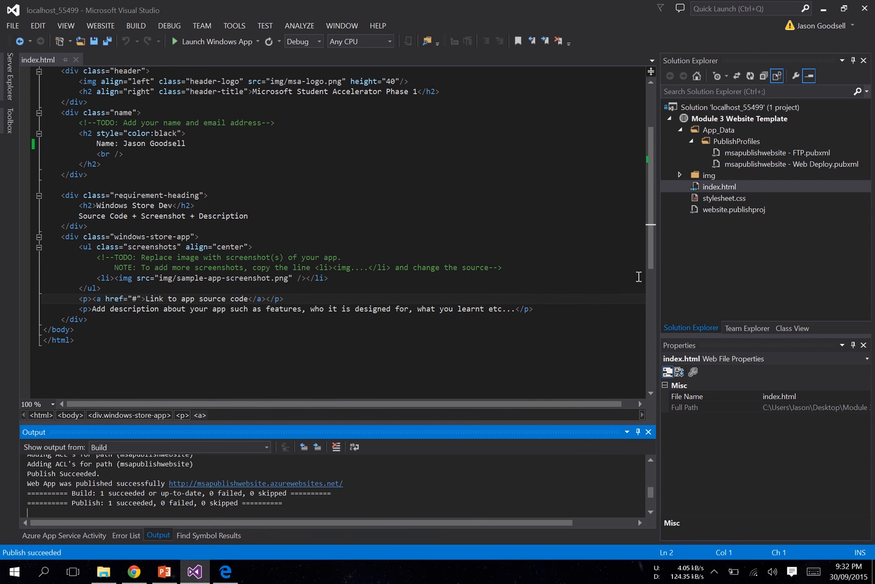
mouse_move(696, 197)
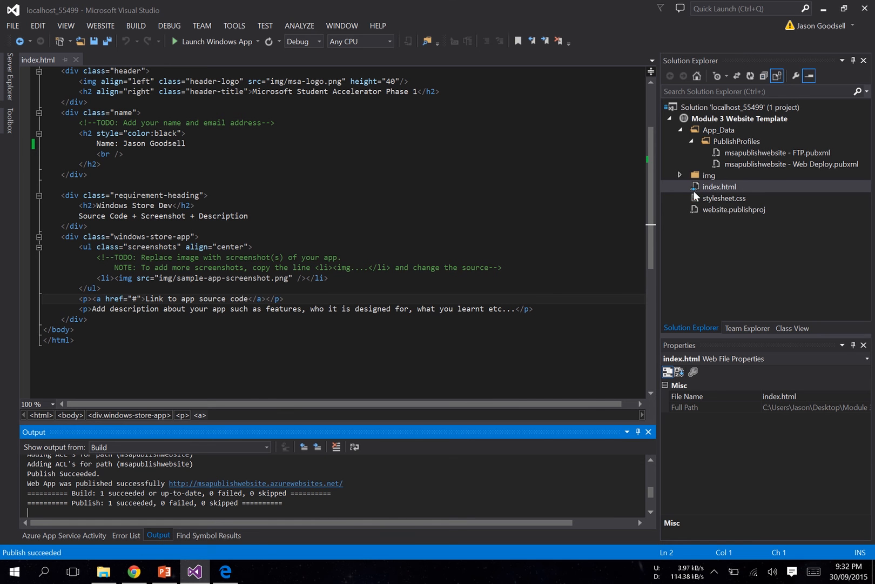
mouse_move(711, 198)
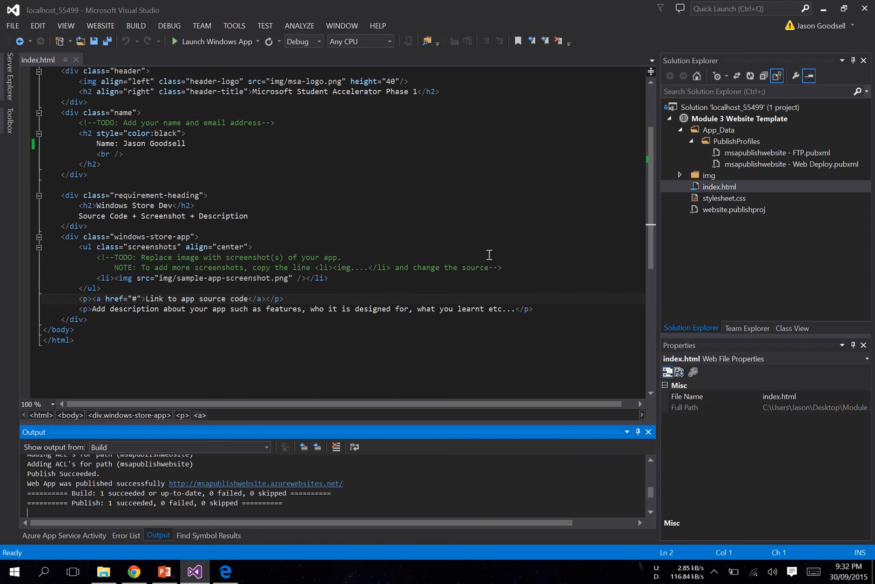
mouse_move(723, 193)
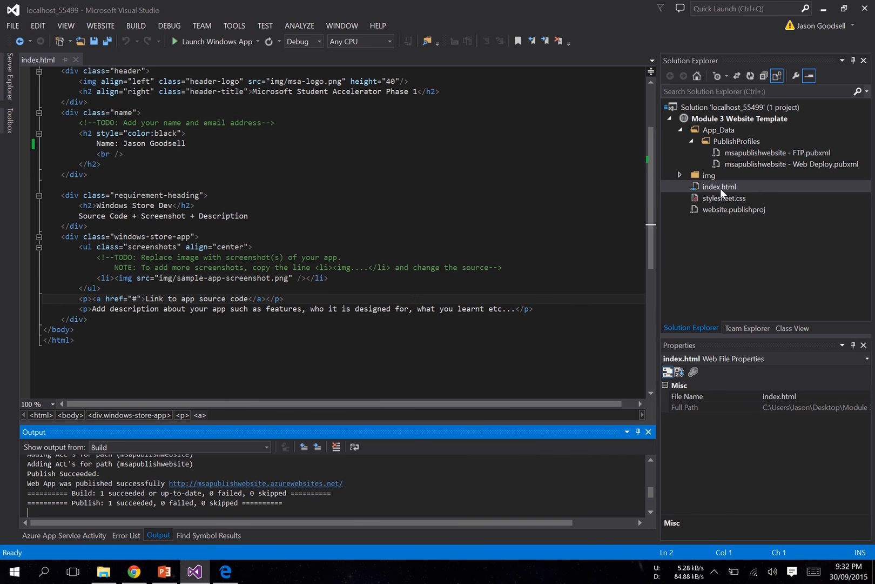
Switch to Chrome to view the msapublishwebsite Application settings blade in the Azure portal.
left_click(133, 571)
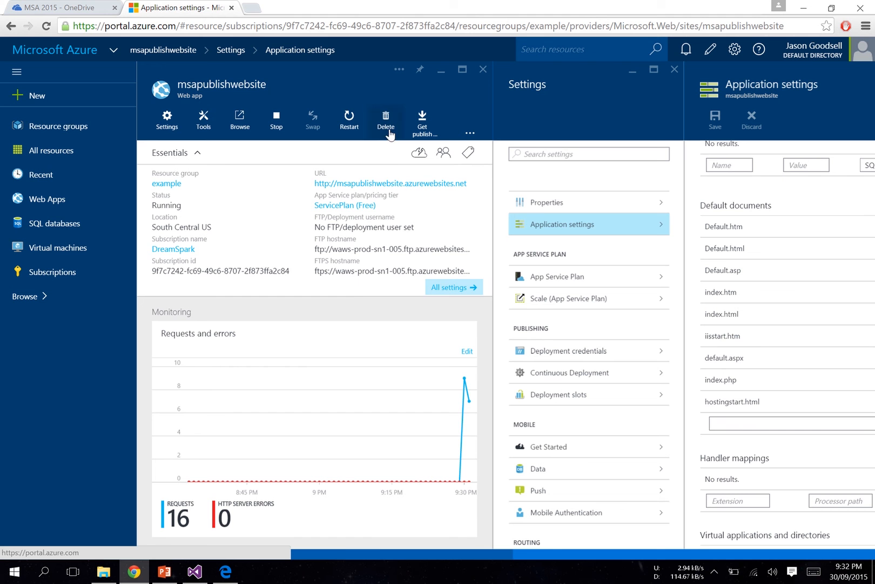
mouse_move(566, 228)
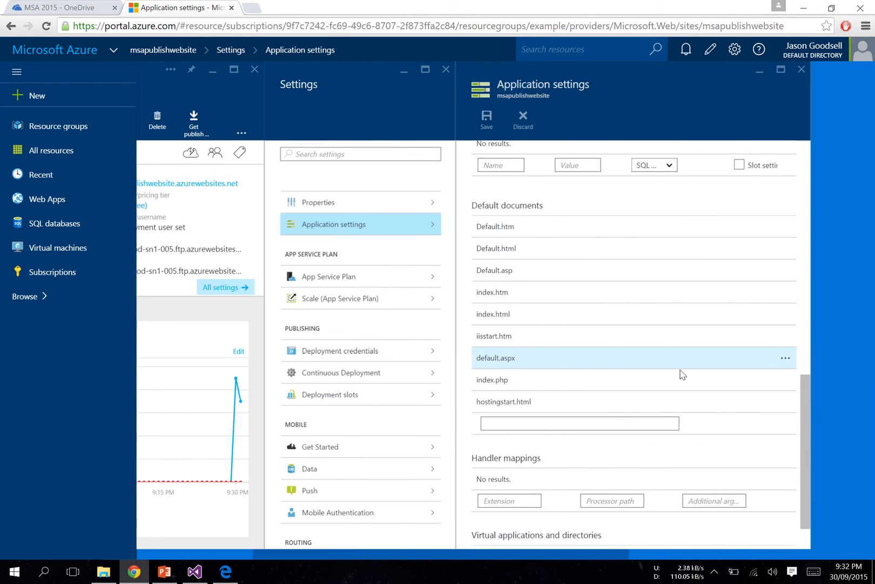
left_click(578, 423)
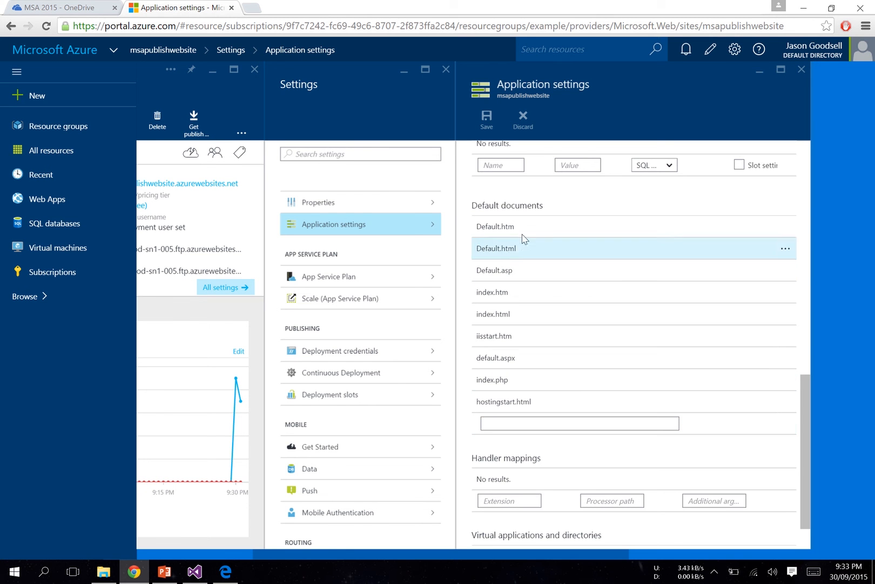
left_click(578, 422)
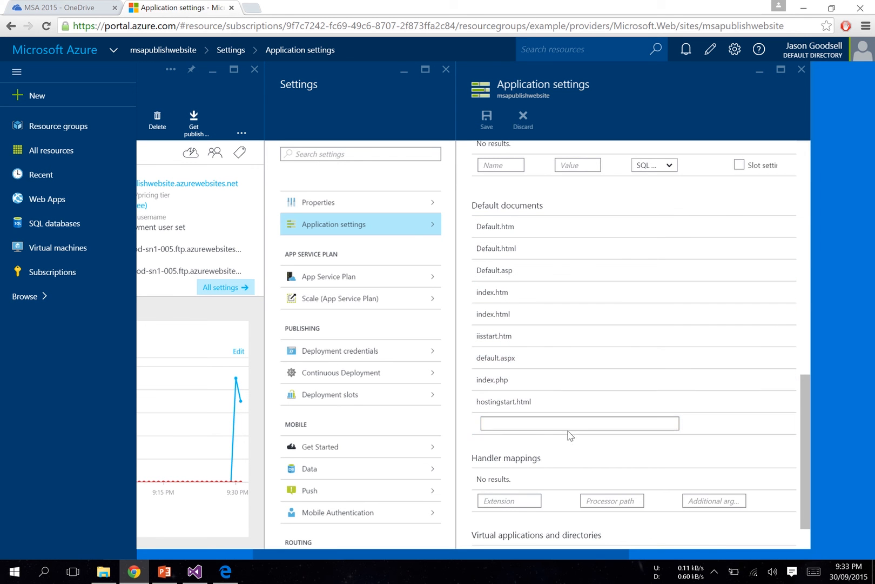
mouse_move(234, 69)
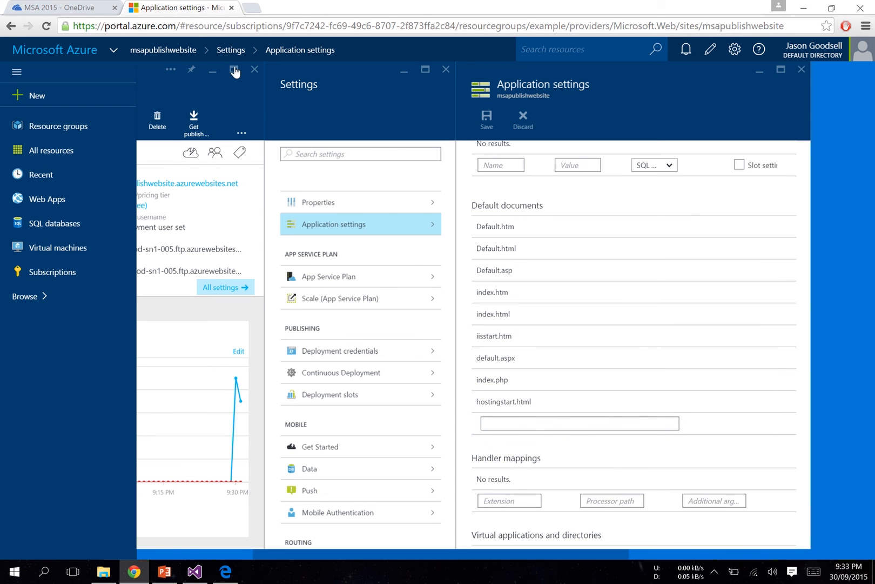